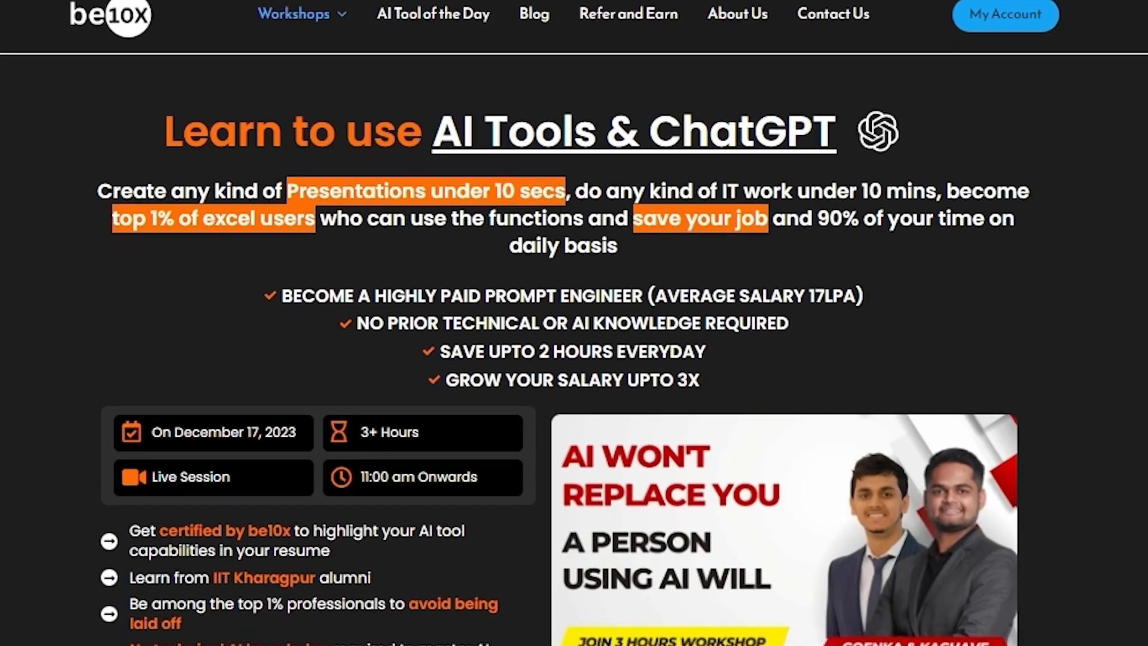
Compose the prompt: Create a professional powerpoint presentation on "Health vs Money" with full slides and latest information.
{"action": "scroll", "scroll_direction": "down", "scroll_amount": 3}
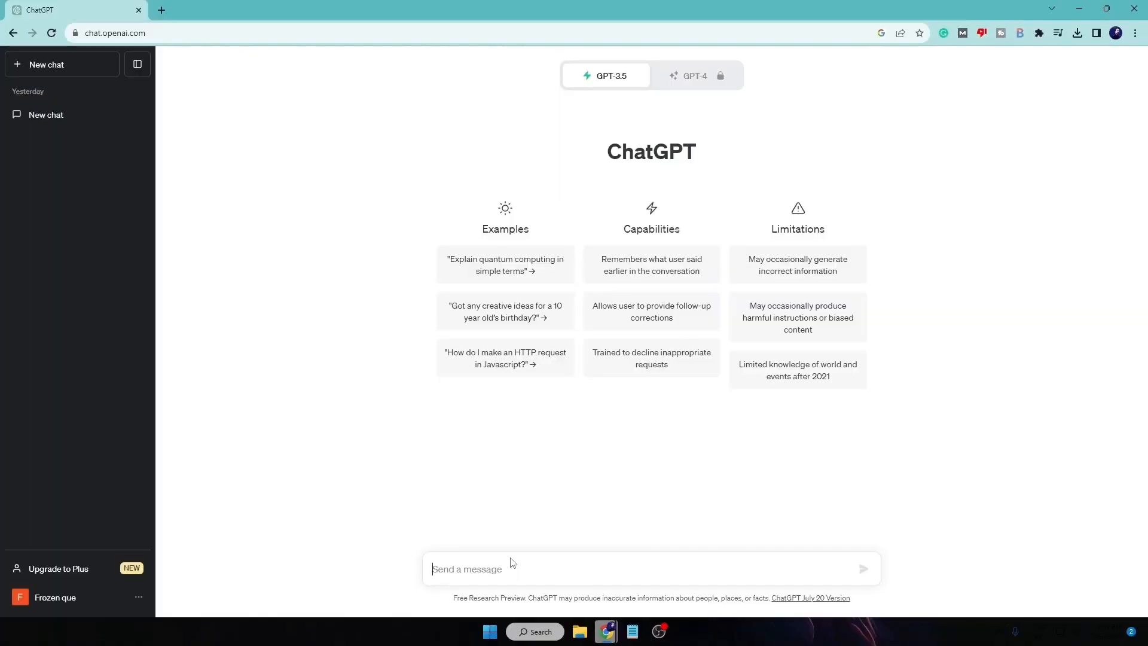
{"action": "type", "text": "Create a professional powerpoint presentation on a topic"}
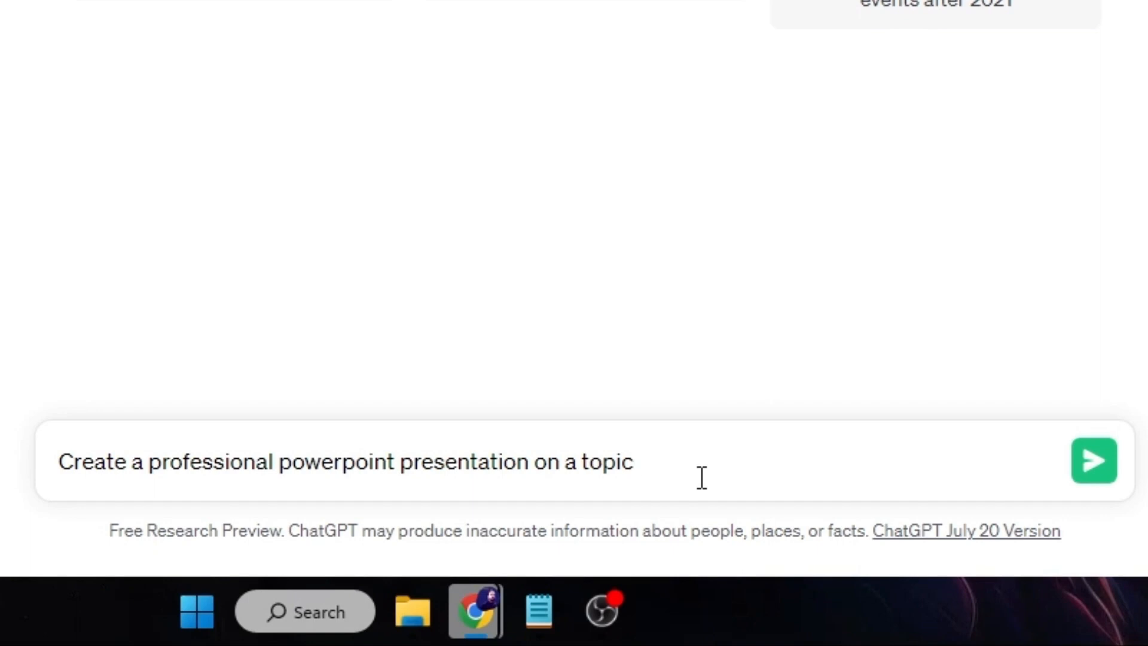
{"action": "type", "text": "\""}
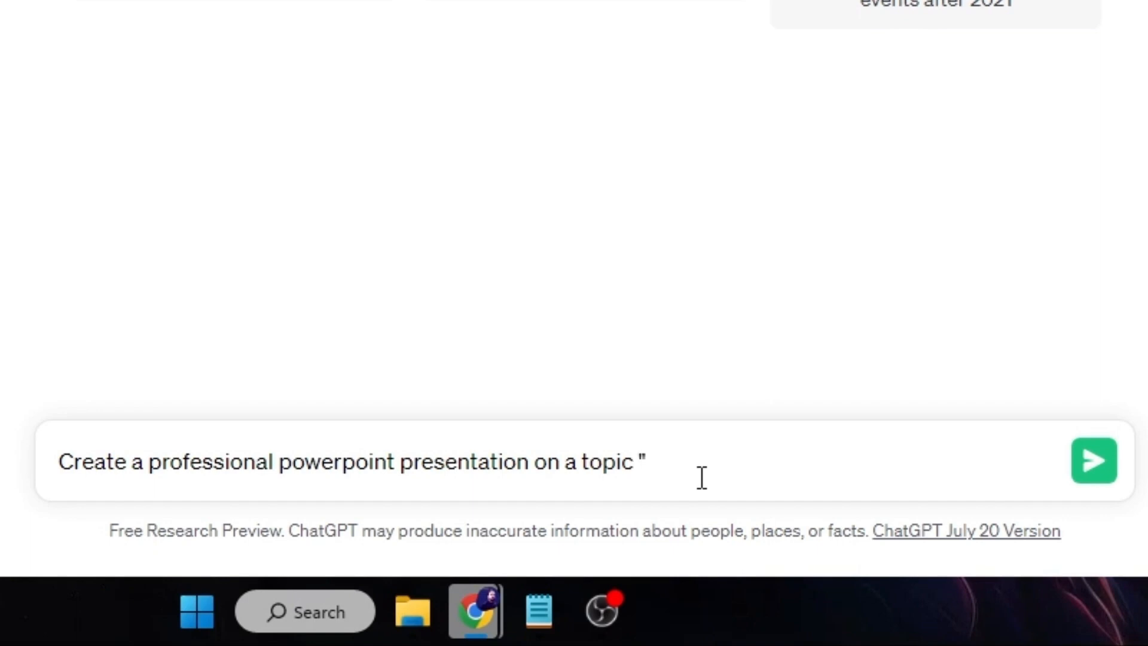
{"action": "type", "text": "Hea"}
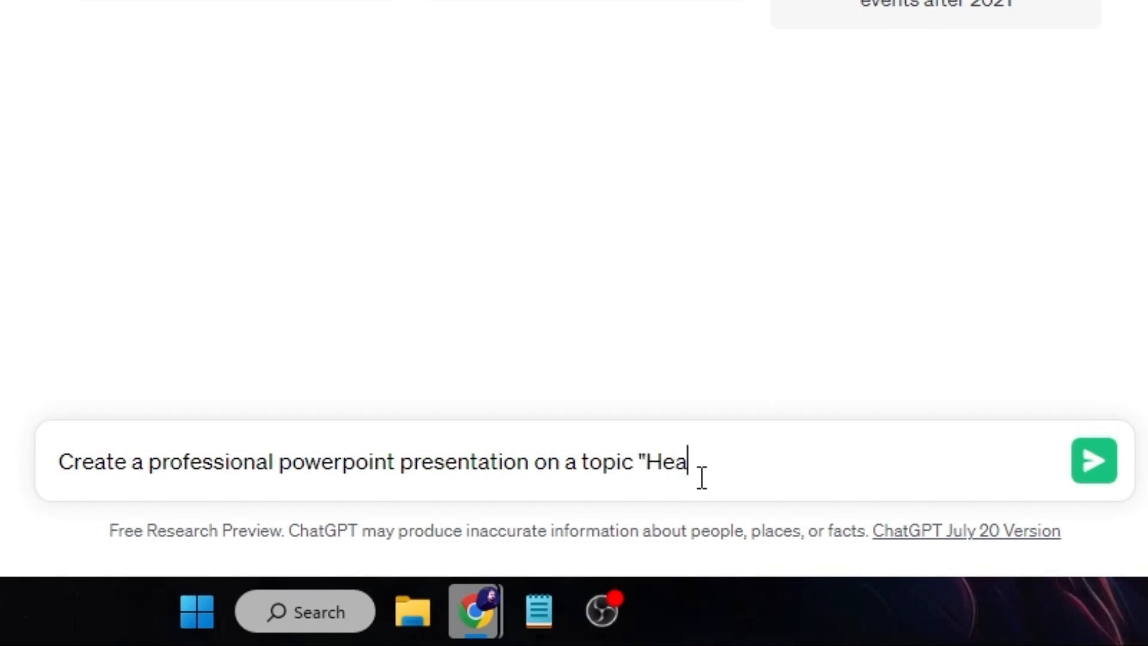
{"action": "type", "text": "lth vs Money"}
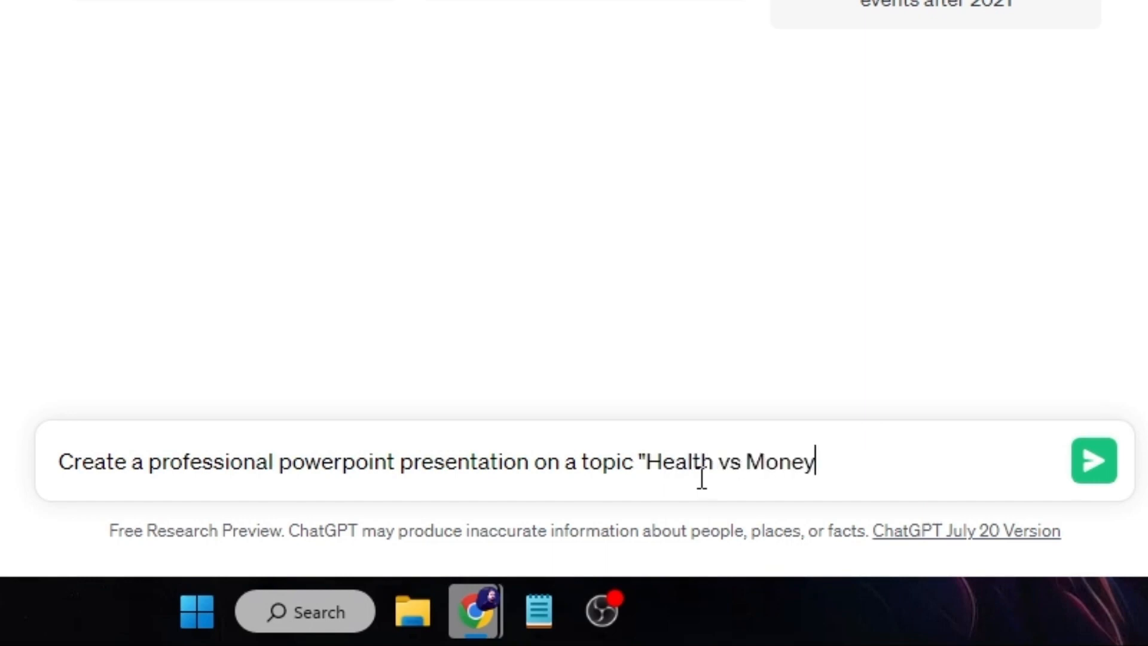
{"action": "type", "text": "\""}
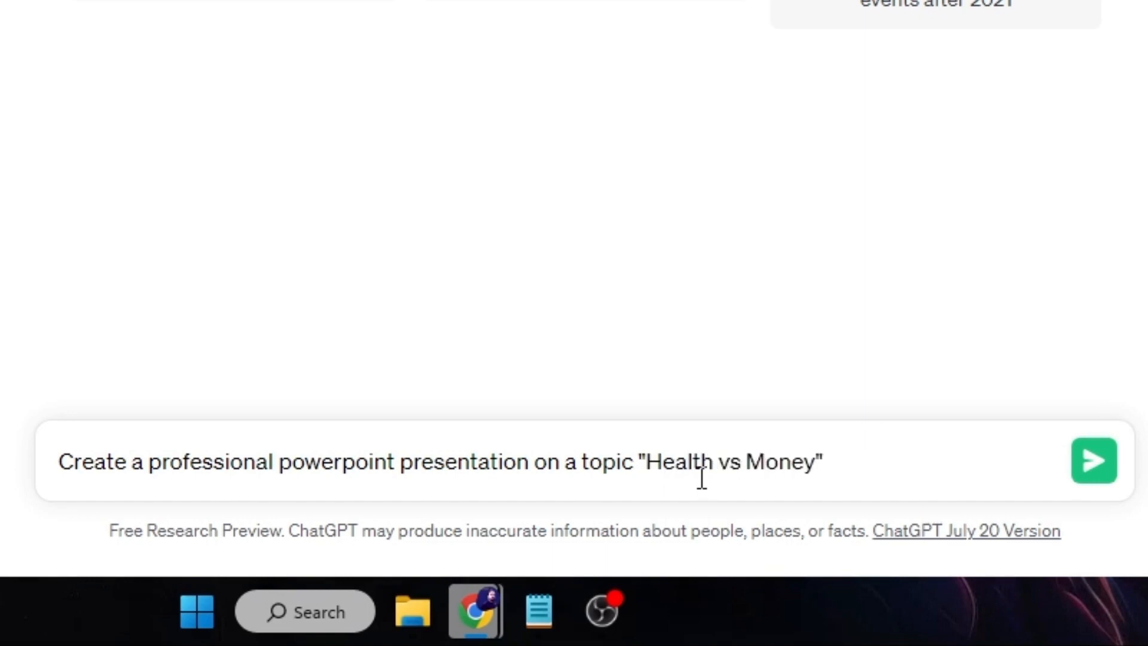
{"action": "type", "text": "with full sld"}
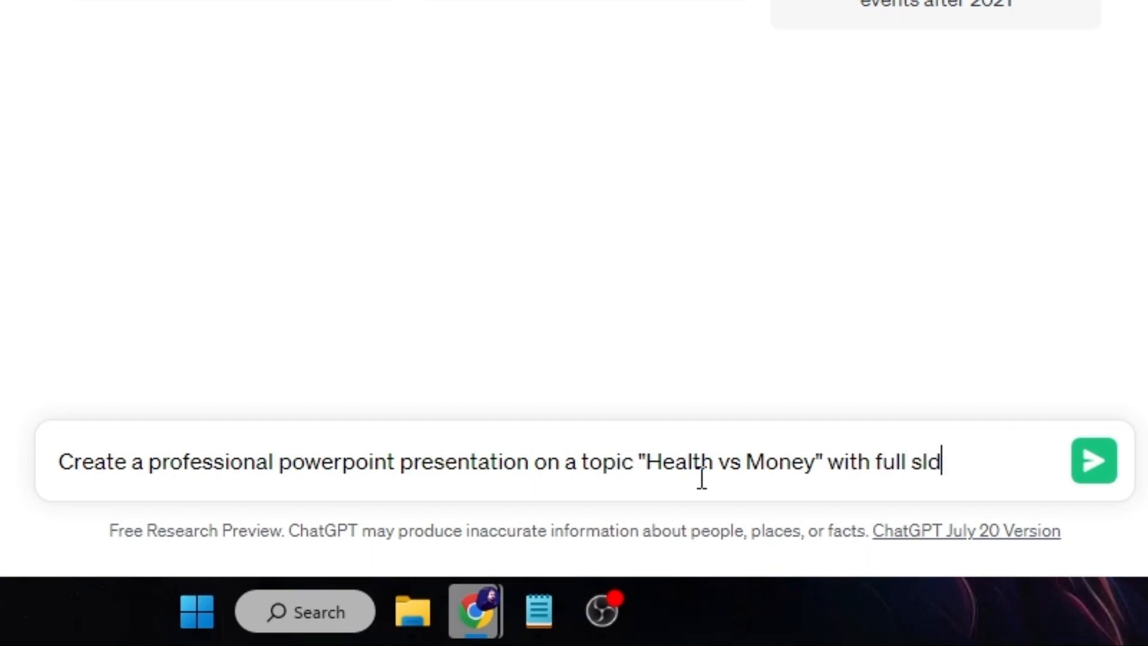
{"action": "type", "text": "ides and latest inf"}
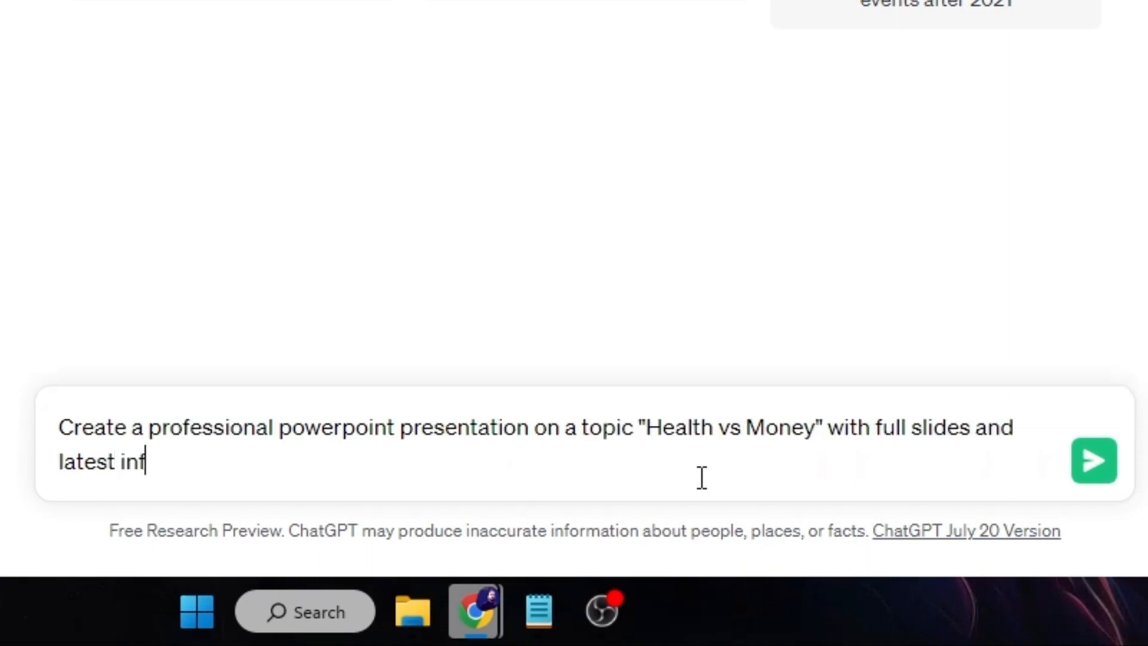
{"action": "type", "text": "ormation"}
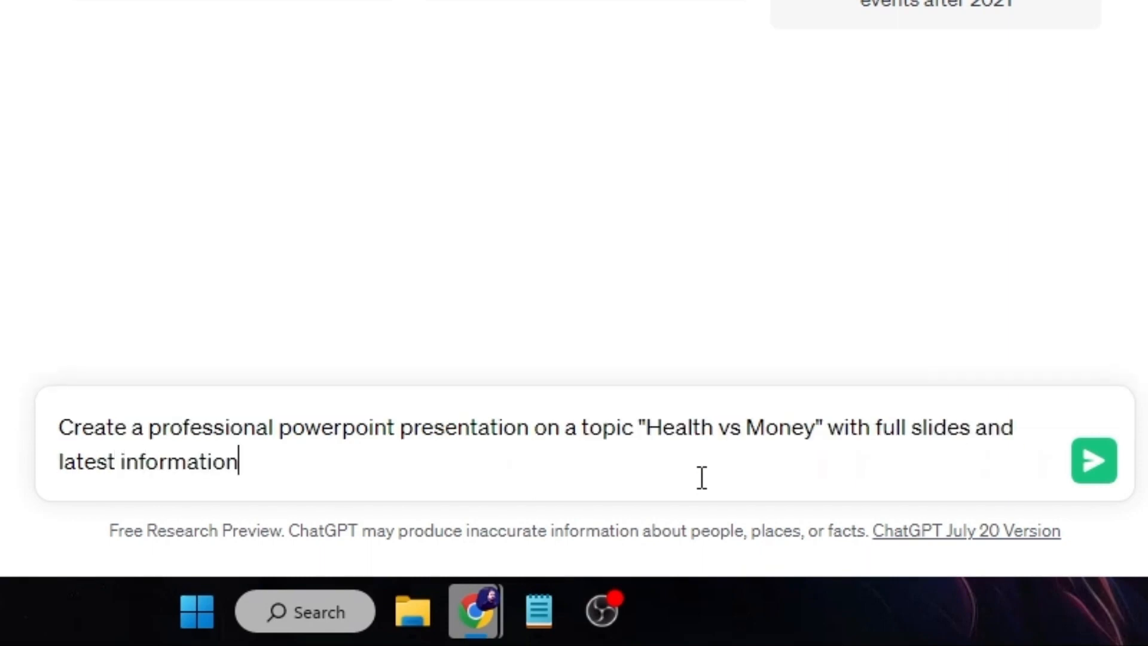
{"action": "mouse_move", "coordinate": [863, 272]}
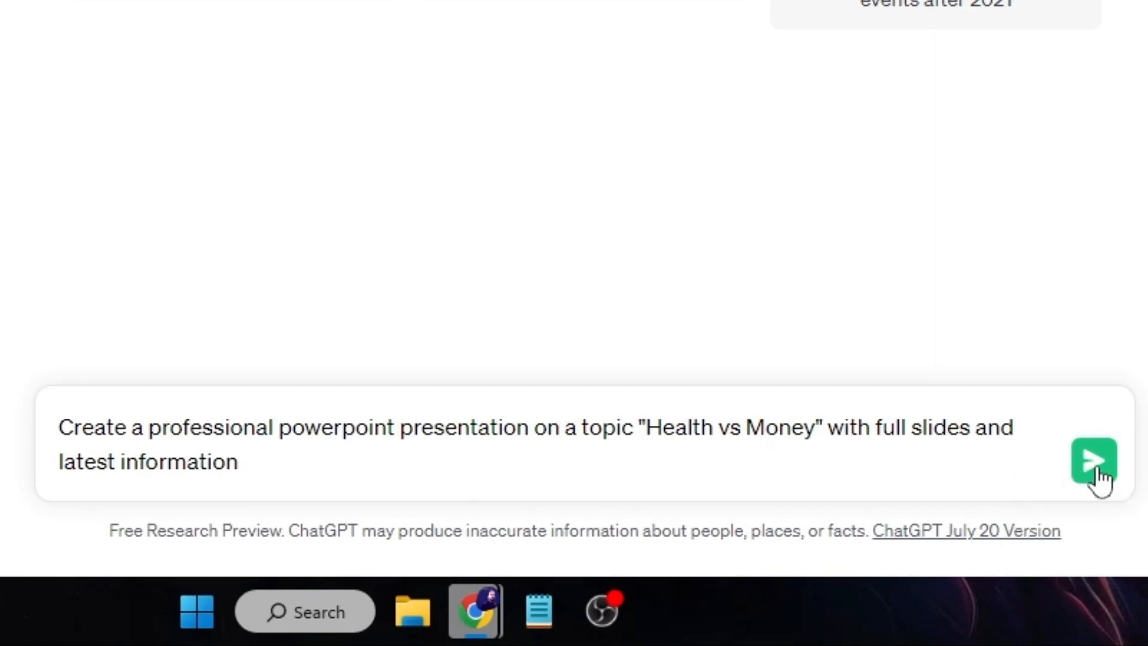
Send the request and read through ChatGPT's 12-slide Health vs Money outline down to Q&A and References.
{"action": "left_click", "coordinate": [1094, 459]}
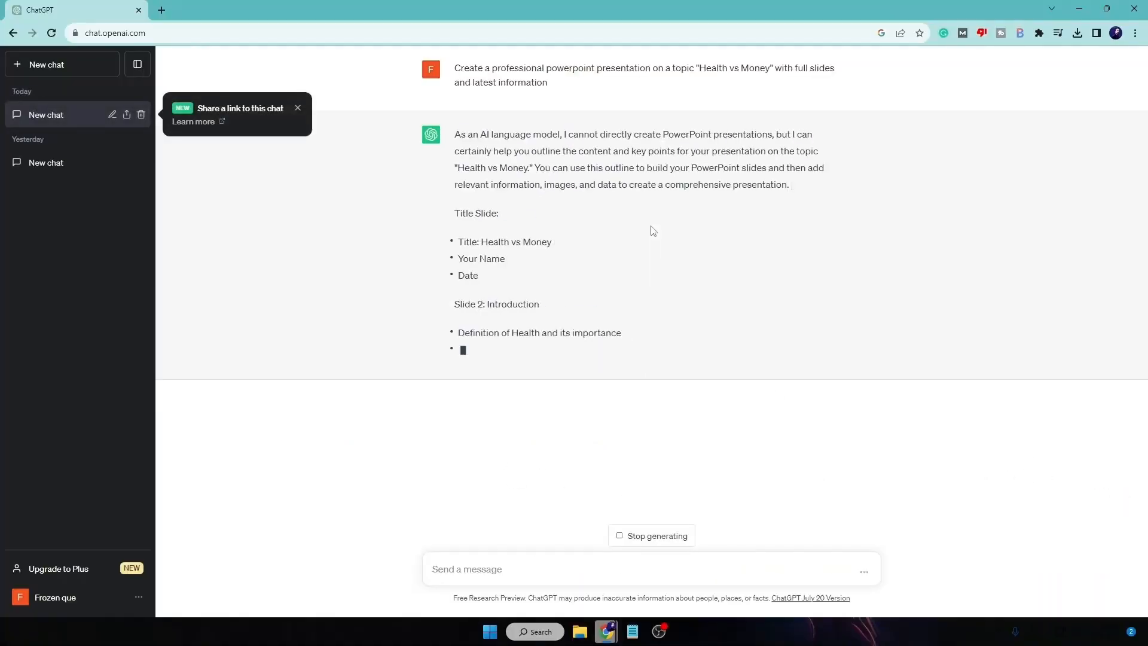
{"action": "scroll", "scroll_direction": "down", "scroll_amount": 3}
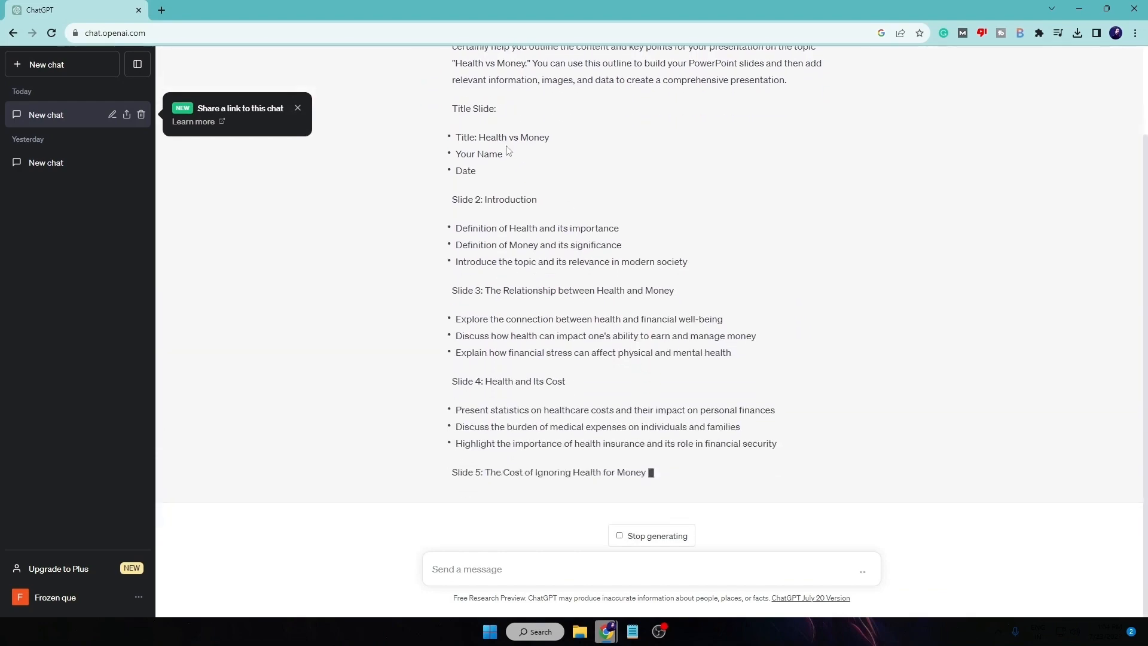
{"action": "scroll", "scroll_direction": "down", "scroll_amount": 3}
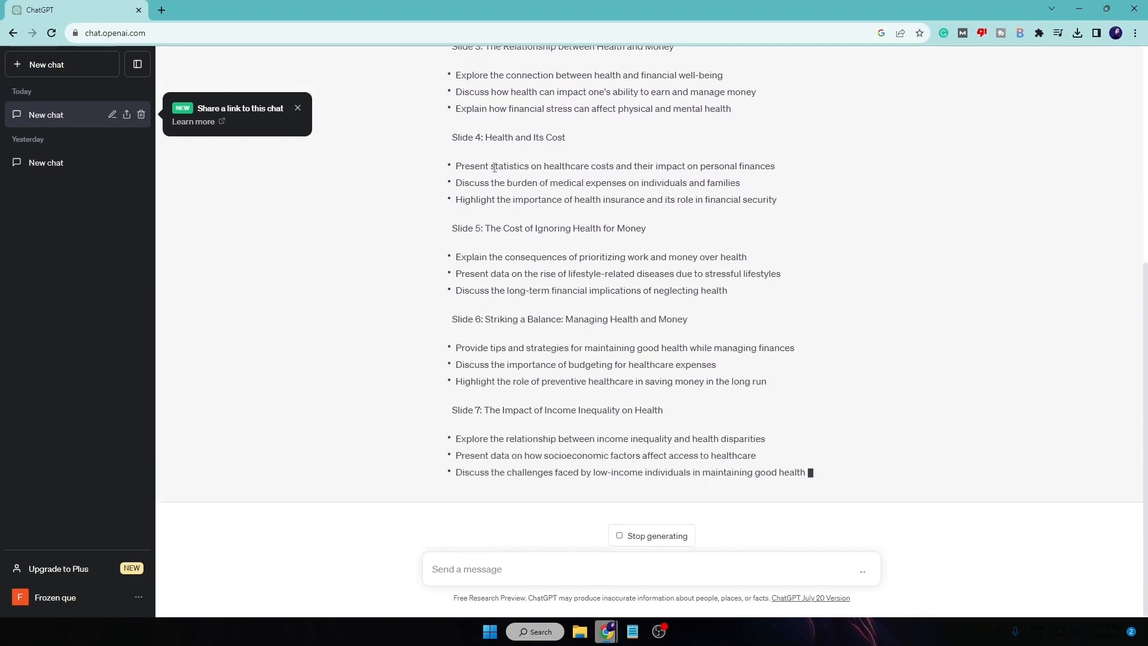
{"action": "scroll", "scroll_direction": "down", "scroll_amount": 3}
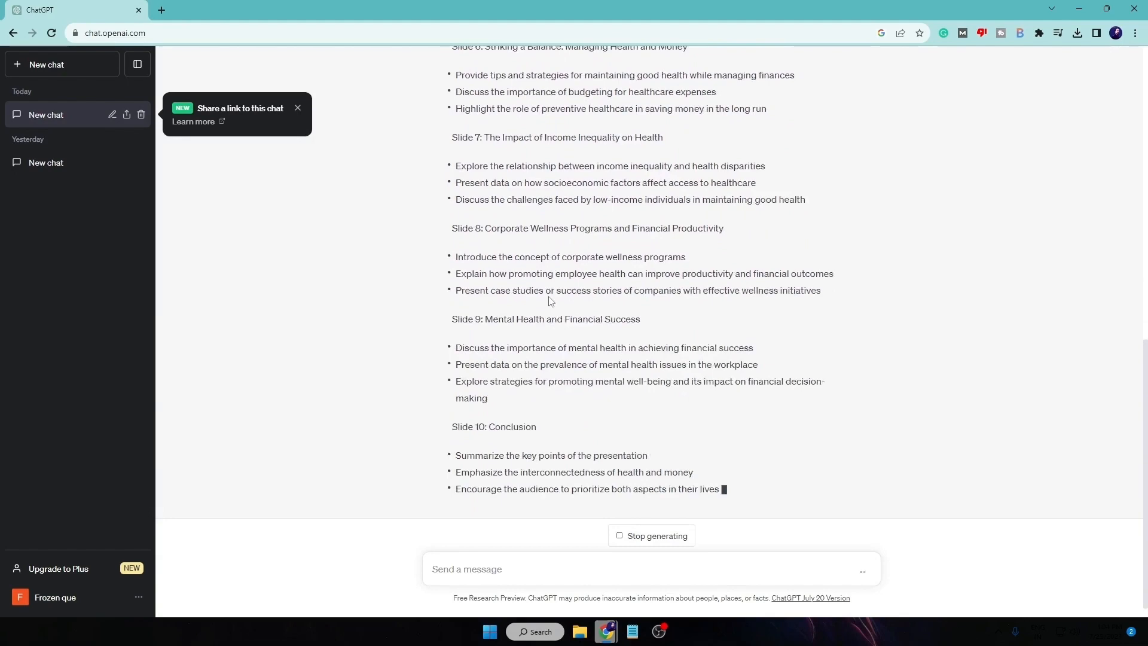
{"action": "scroll", "scroll_direction": "down", "scroll_amount": 3}
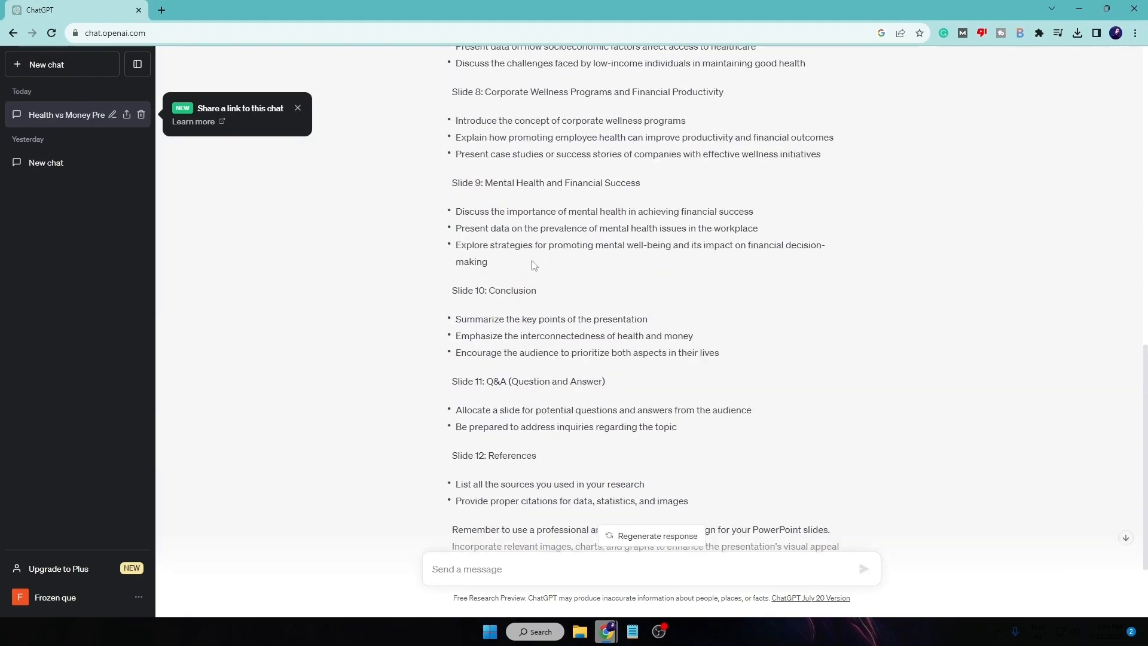
{"action": "scroll", "scroll_direction": "down", "scroll_amount": 3}
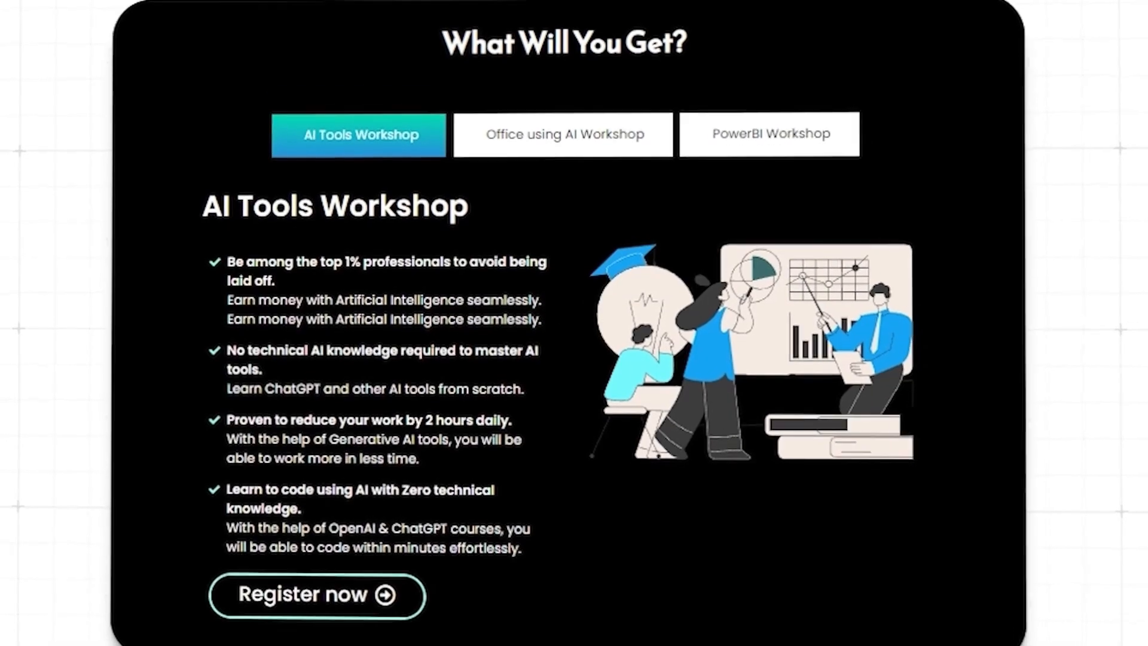
Scroll past the be10x AI Tools Workshop promotion before switching to Word's start screen.
{"action": "scroll", "scroll_direction": "down", "scroll_amount": 3}
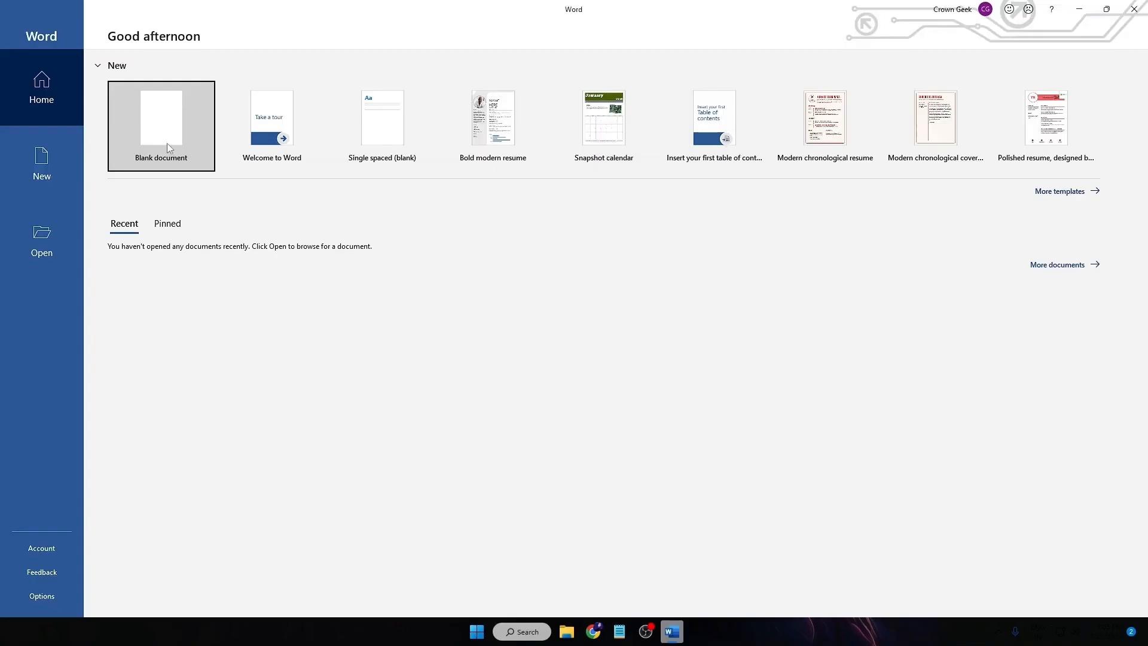
Start a blank Word document, paste the ChatGPT outline and show it in Outline view.
{"action": "left_click", "coordinate": [161, 117]}
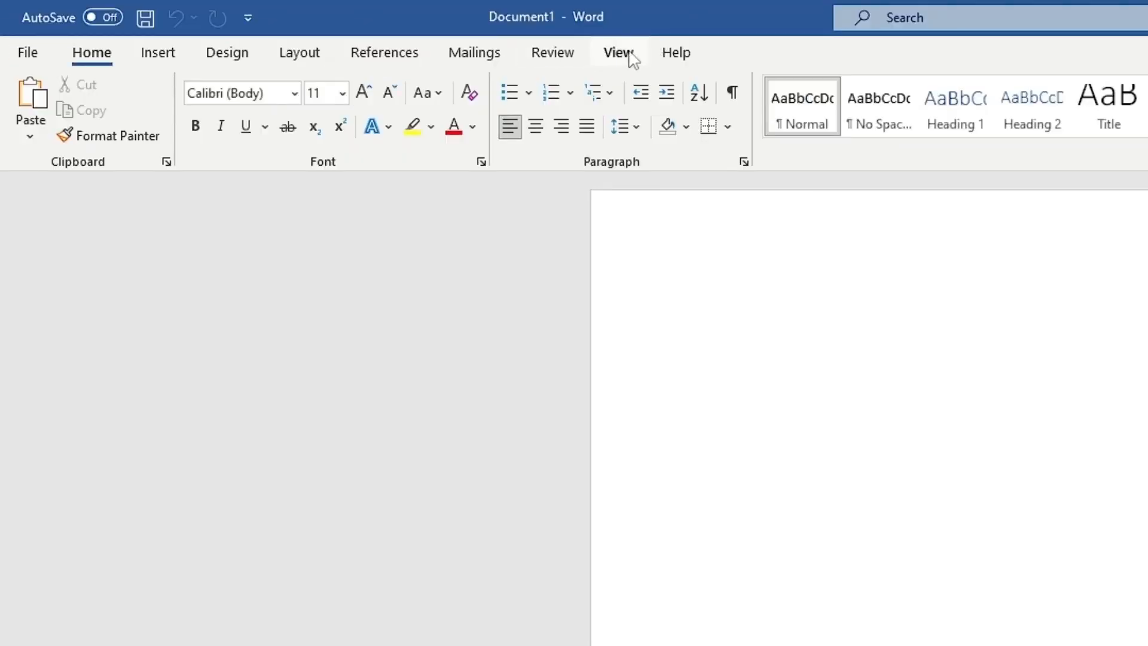
{"action": "left_click", "coordinate": [618, 51]}
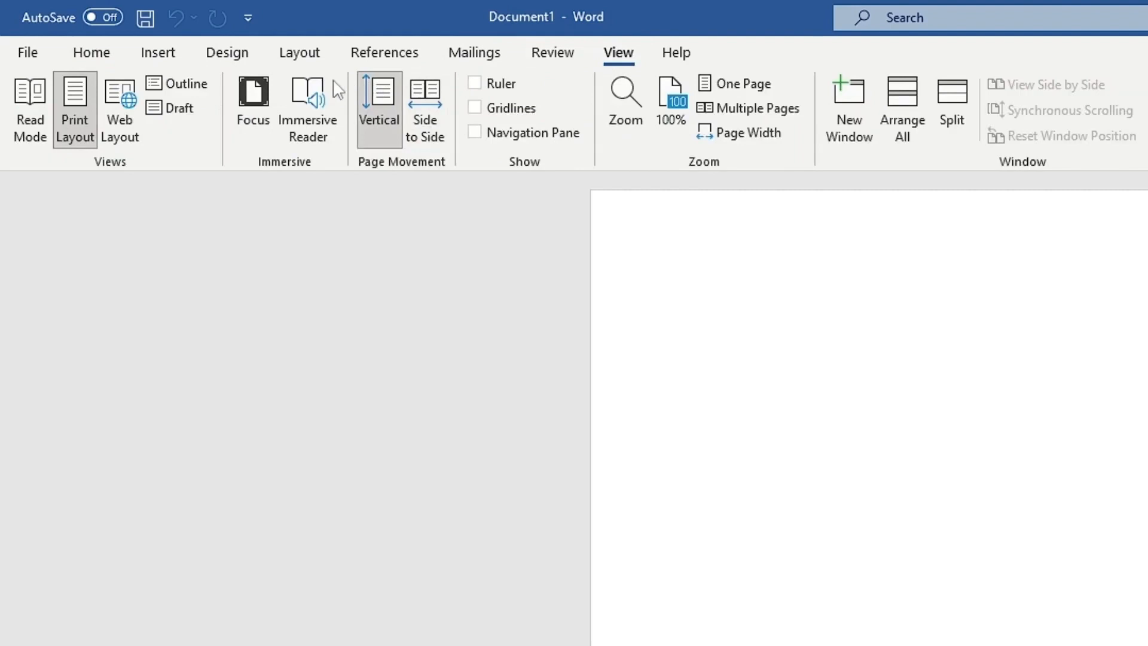
{"action": "mouse_move", "coordinate": [185, 85]}
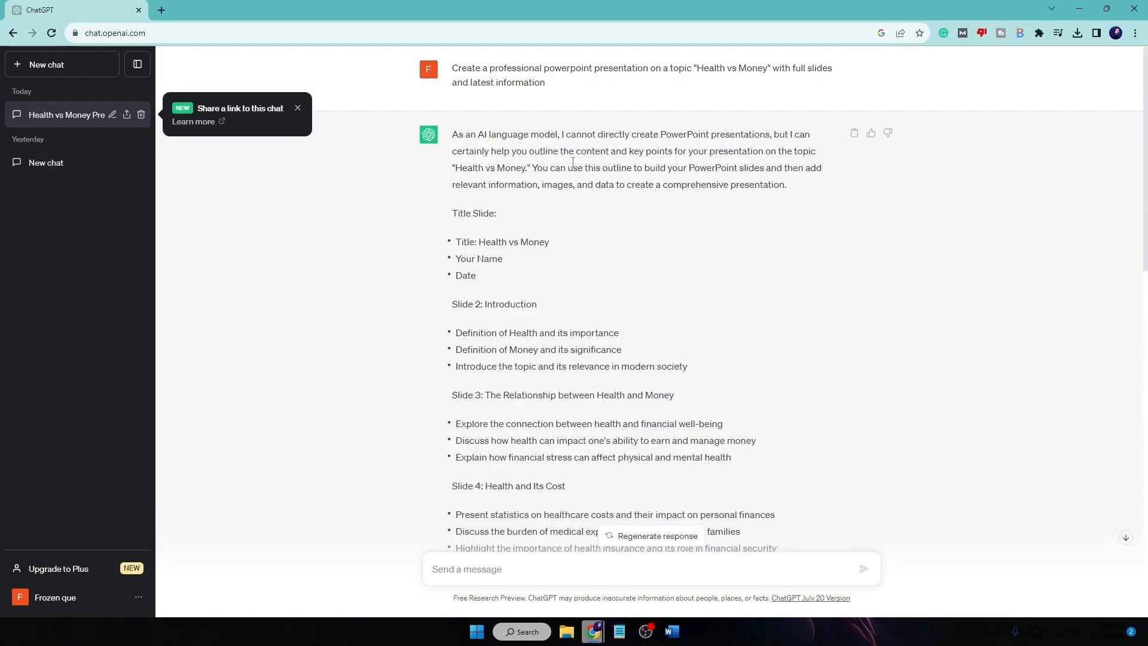
{"action": "left_click", "coordinate": [671, 631]}
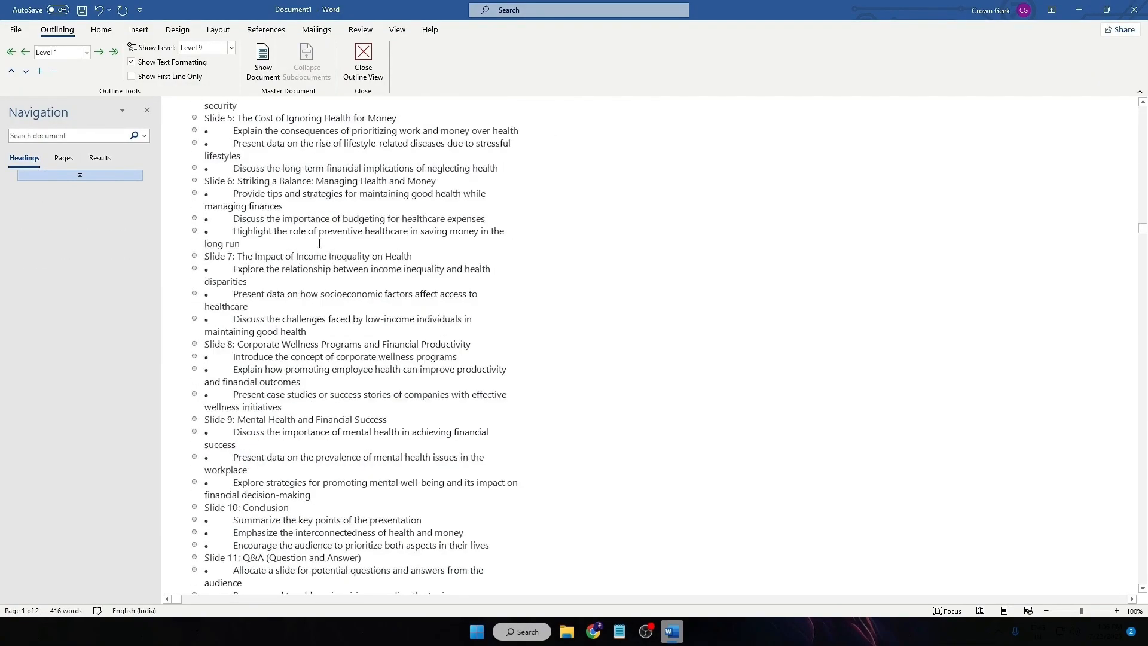
Remove the bullet marks so every slide title and point is a plain outline line.
{"action": "scroll", "scroll_direction": "up", "scroll_amount": 3}
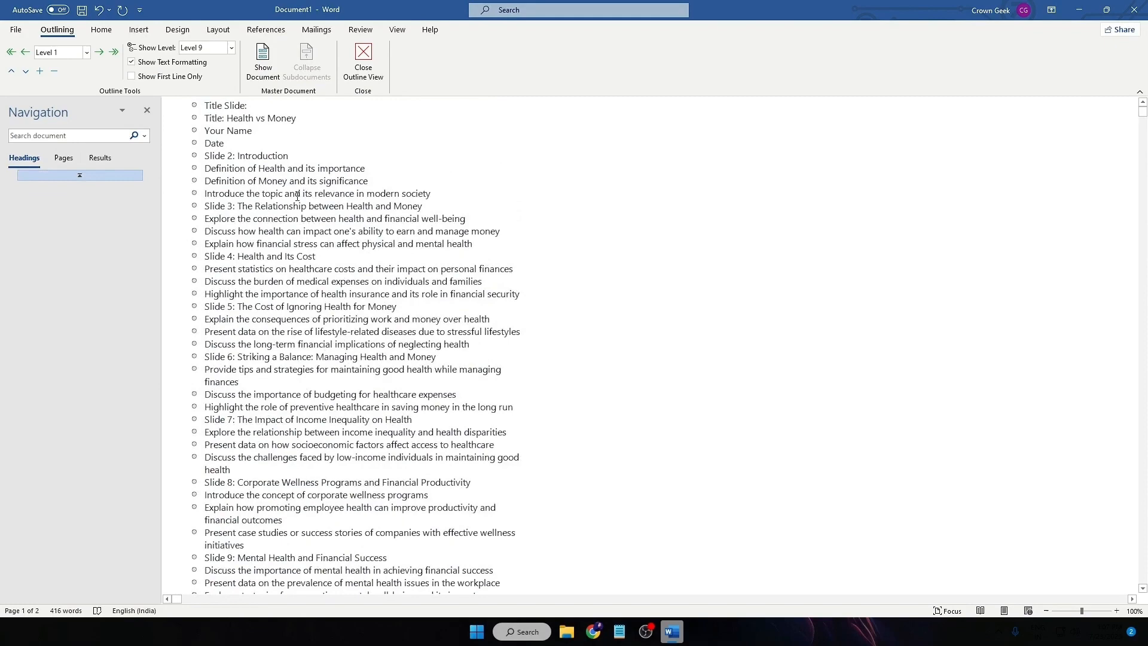
{"action": "mouse_move", "coordinate": [284, 206]}
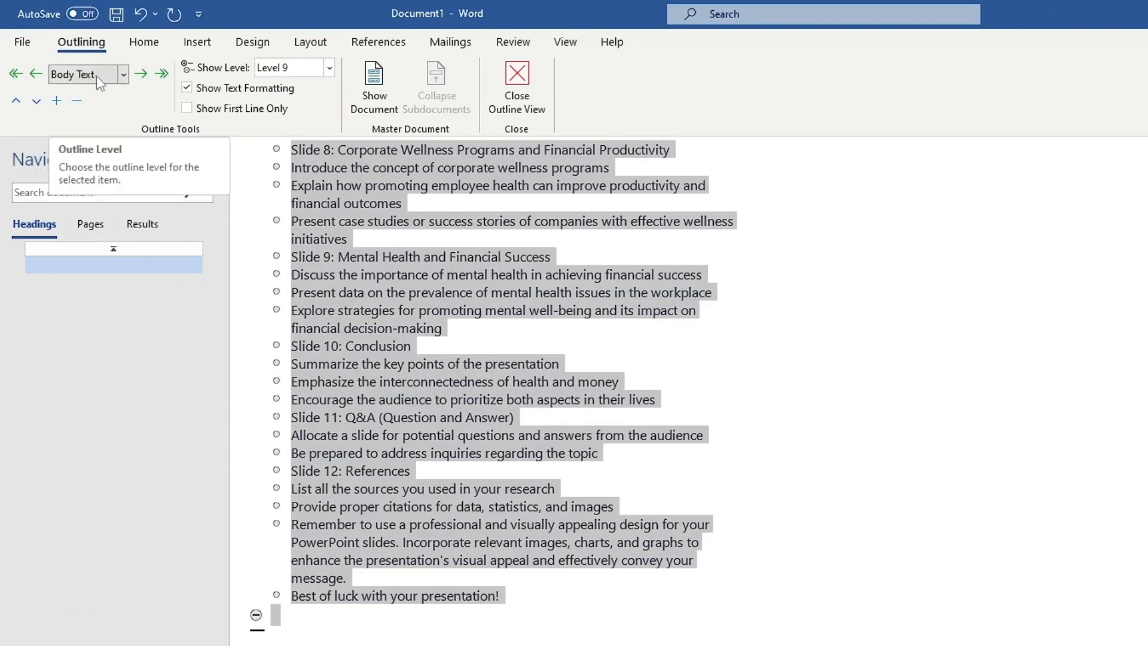
Set the outline lines to Level 2 beneath the slide titles, then go to File to save.
{"action": "left_click", "coordinate": [122, 75]}
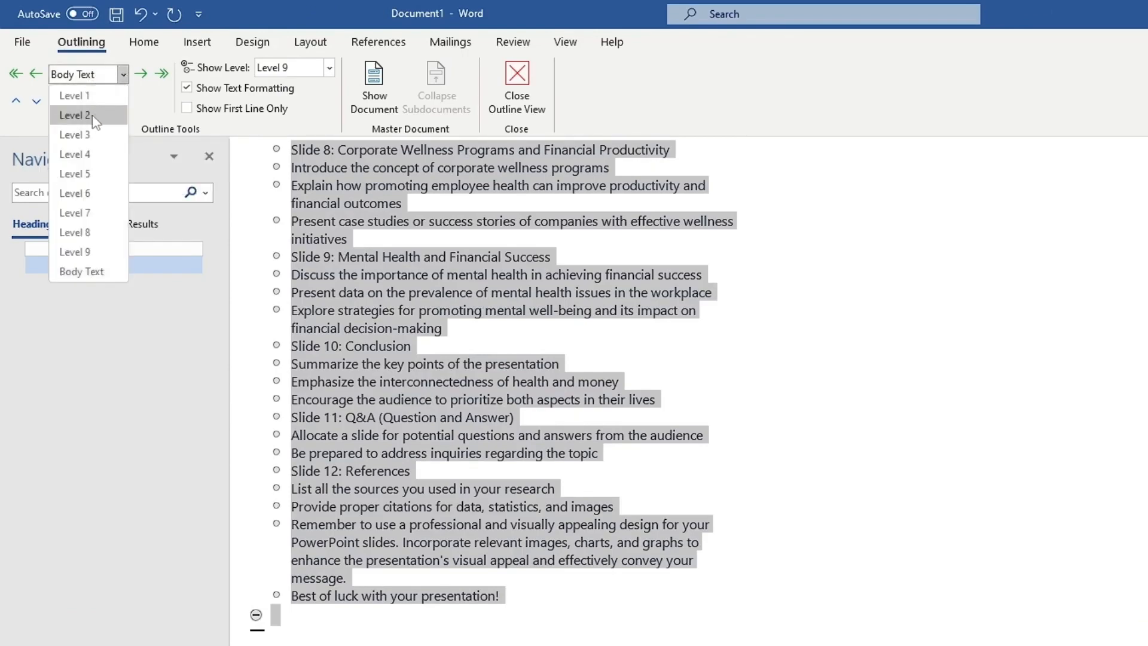
{"action": "left_click", "coordinate": [74, 115]}
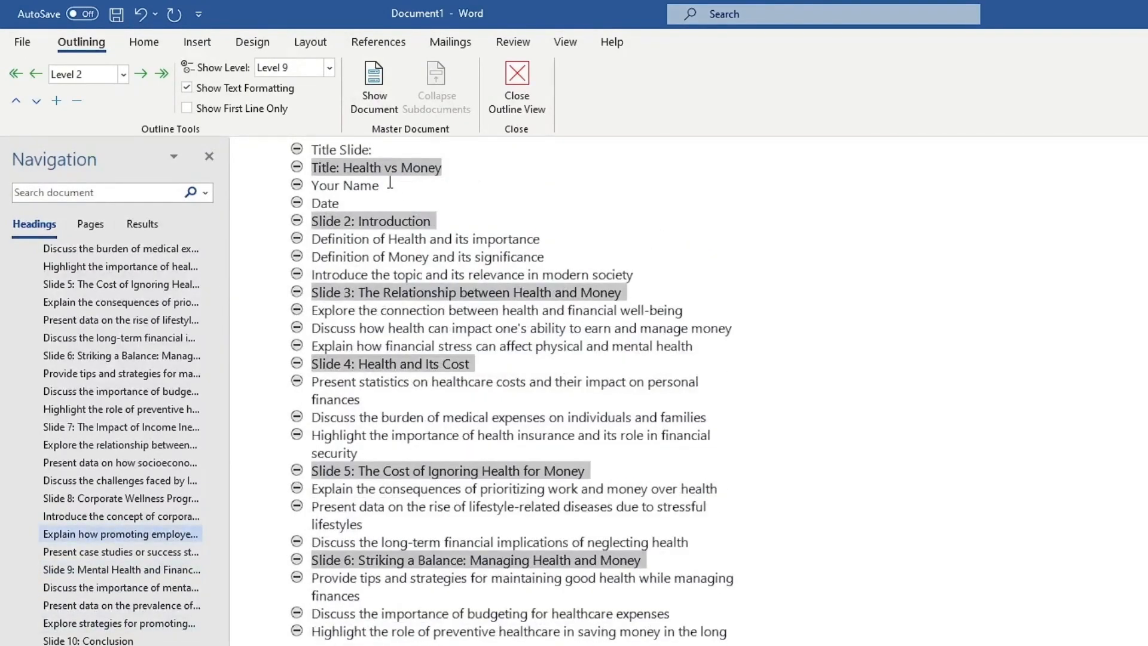
{"action": "left_click", "coordinate": [22, 42]}
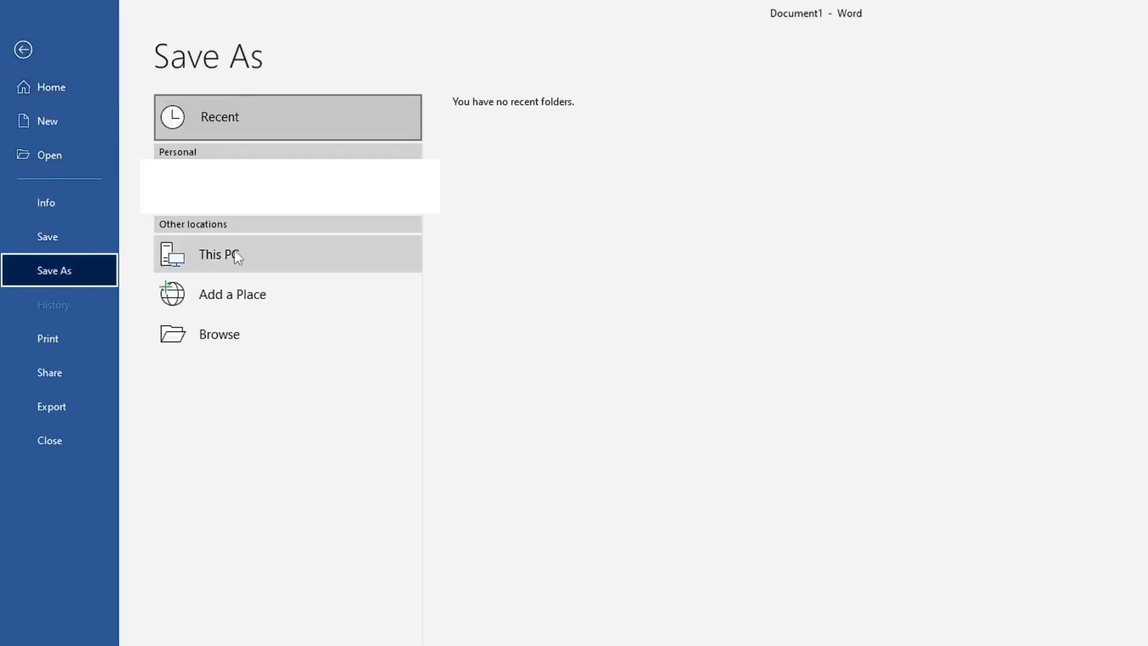
Save the outline on This PC's Desktop as Health vs Money.docx.
{"action": "left_click", "coordinate": [218, 254]}
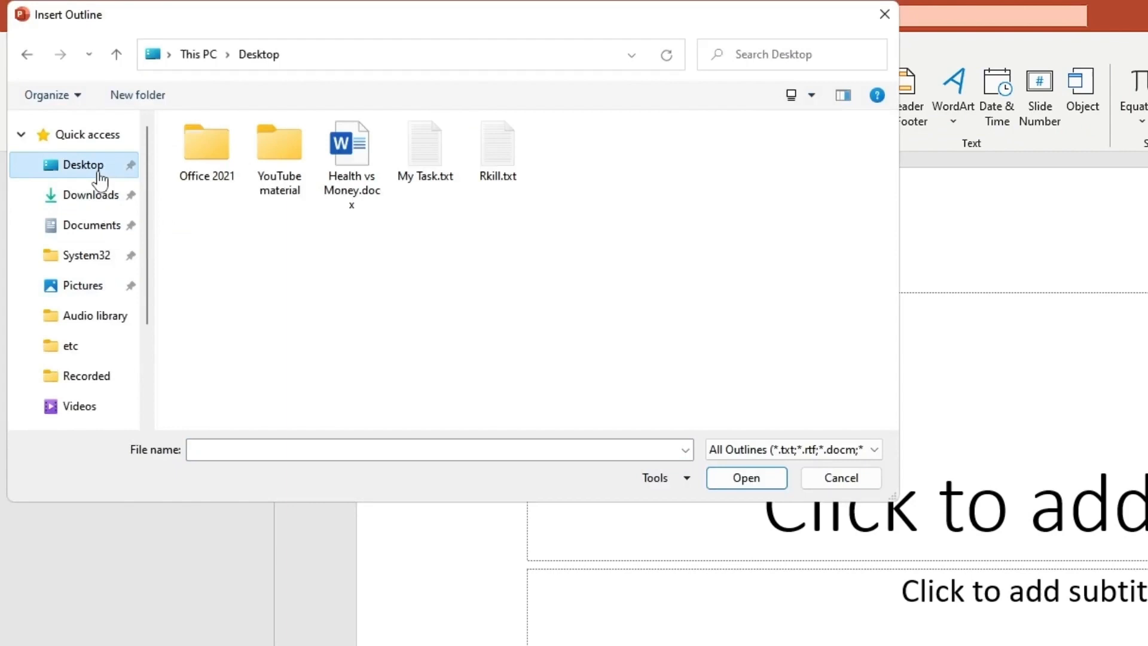
Import Health vs Money.docx via Slides from Outline and view a slide of the new deck.
{"action": "left_click", "coordinate": [839, 477]}
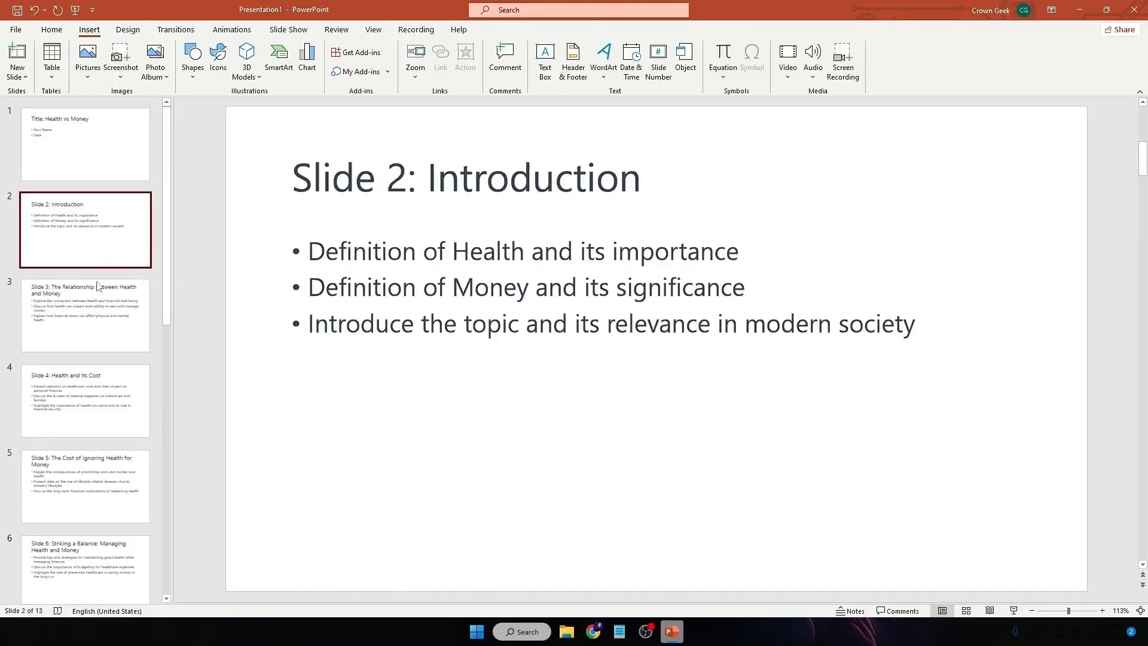
{"action": "left_click", "coordinate": [85, 401]}
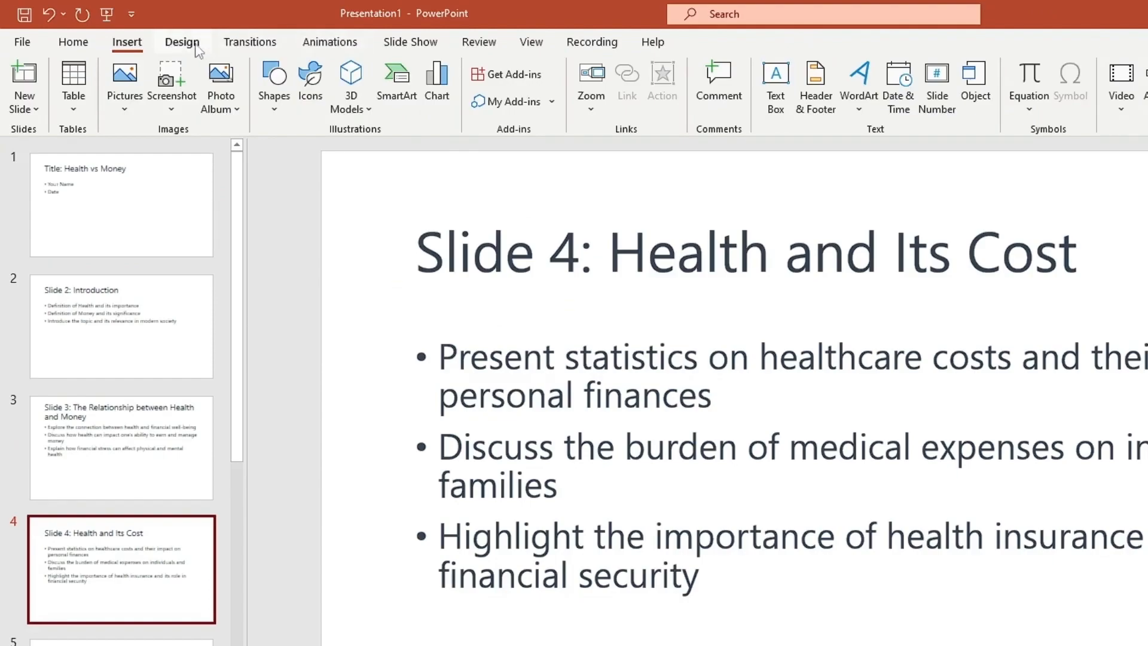
Apply a design theme from the Themes gallery and check slide 7, the last slide and others.
{"action": "left_click", "coordinate": [182, 41]}
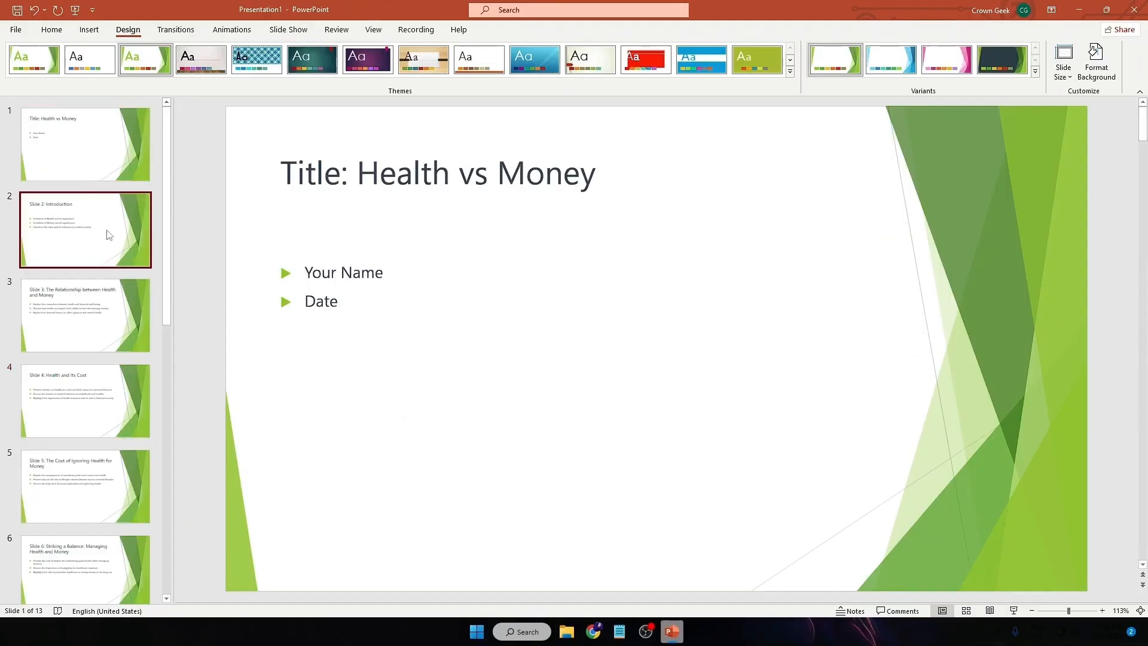
{"action": "left_click", "coordinate": [85, 355]}
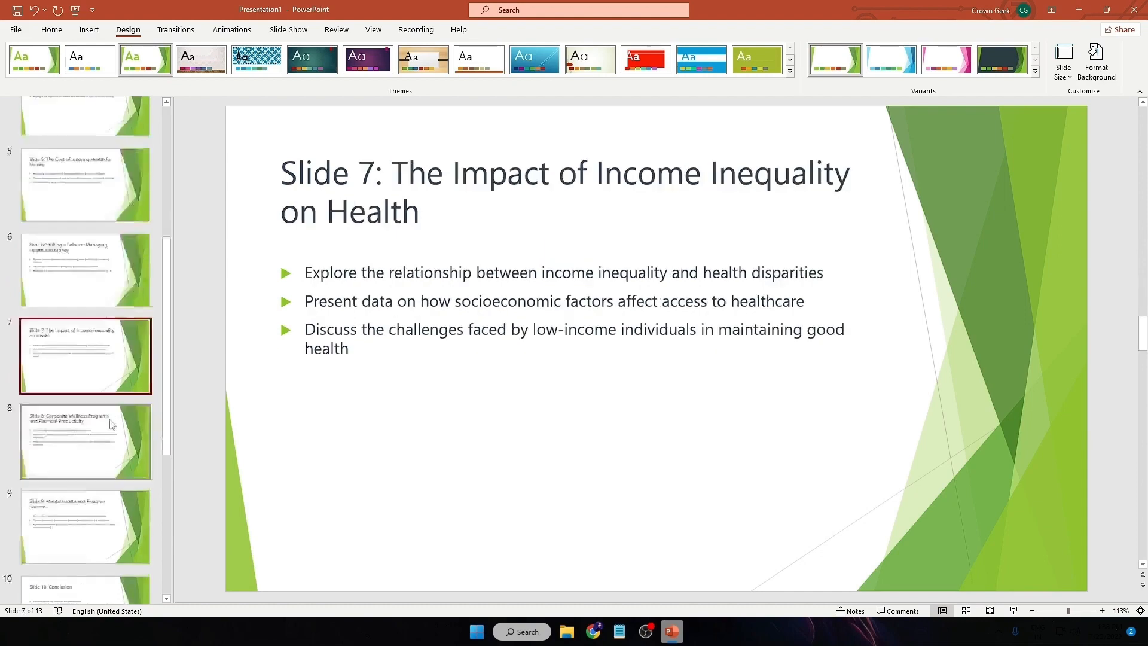
{"action": "left_click", "coordinate": [85, 548]}
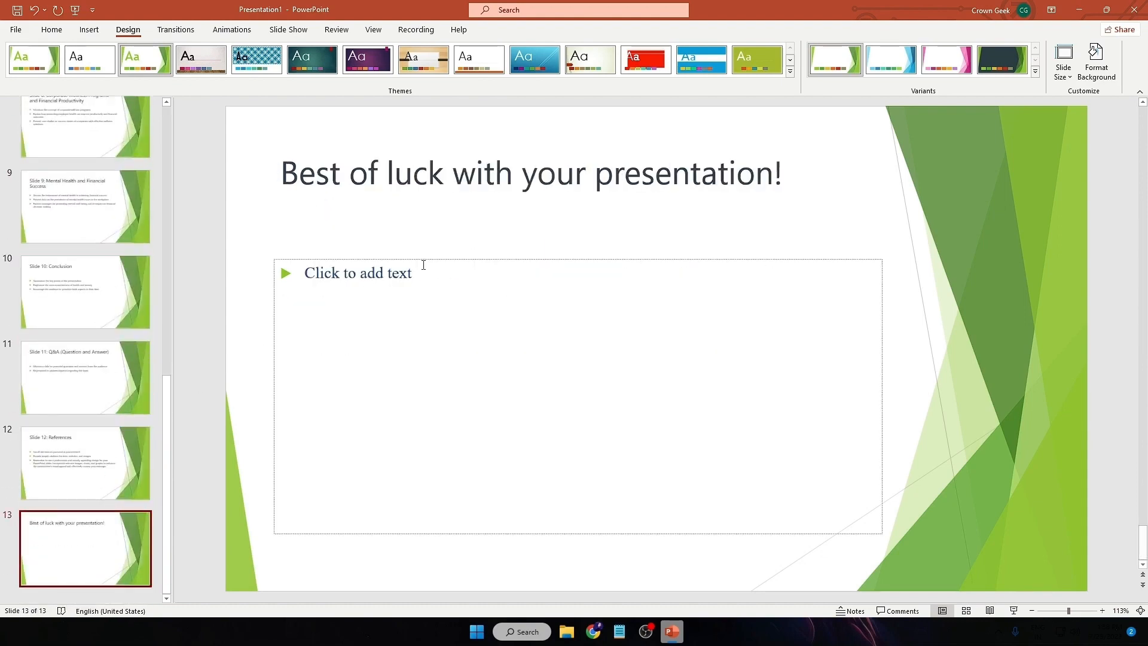
{"action": "scroll", "scroll_direction": "up", "scroll_amount": 3}
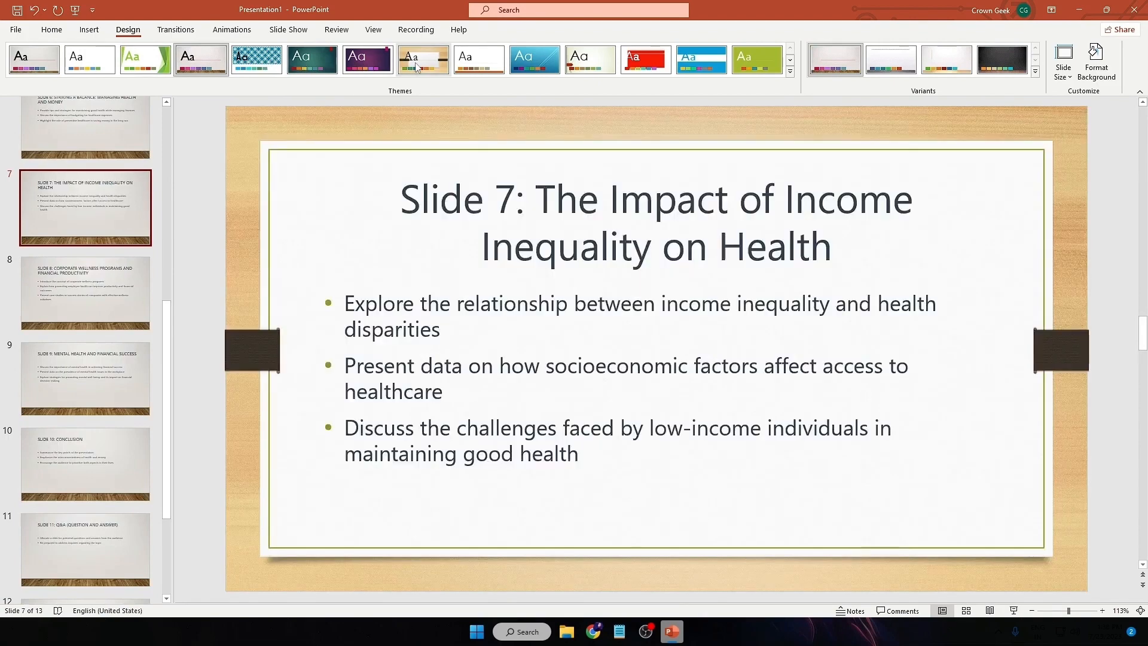
{"action": "left_click", "coordinate": [85, 292]}
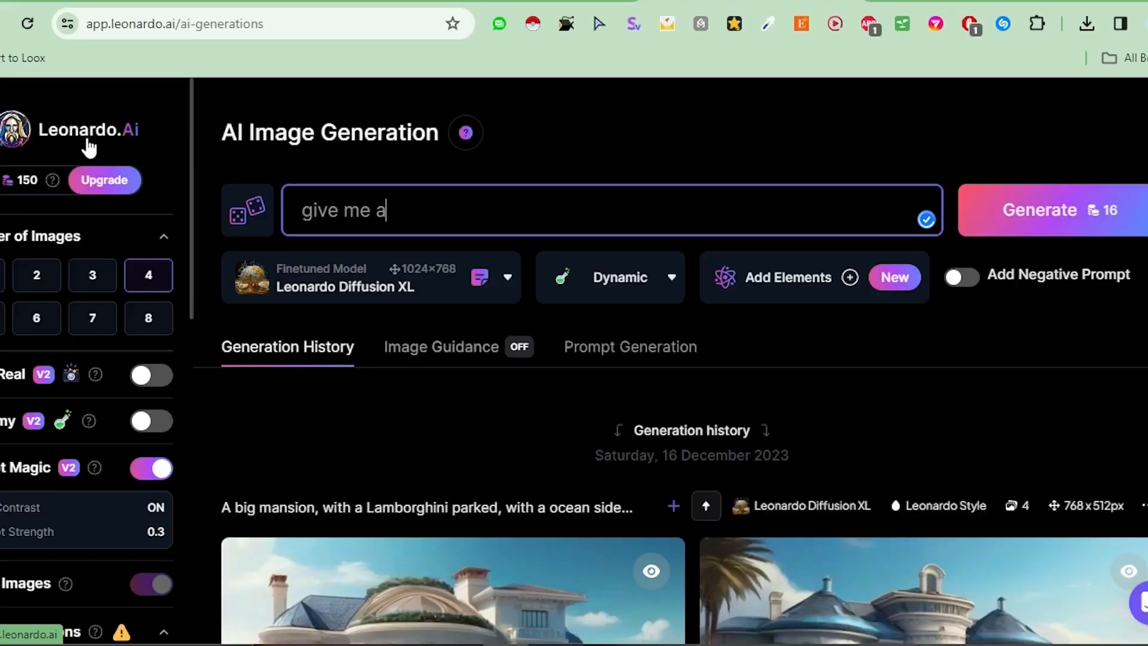
Generate four images from the prompt 'an amazing presentation page on "Health vs Money"' and review the results.
{"action": "type", "text": "n amazing presentation page for the topic"}
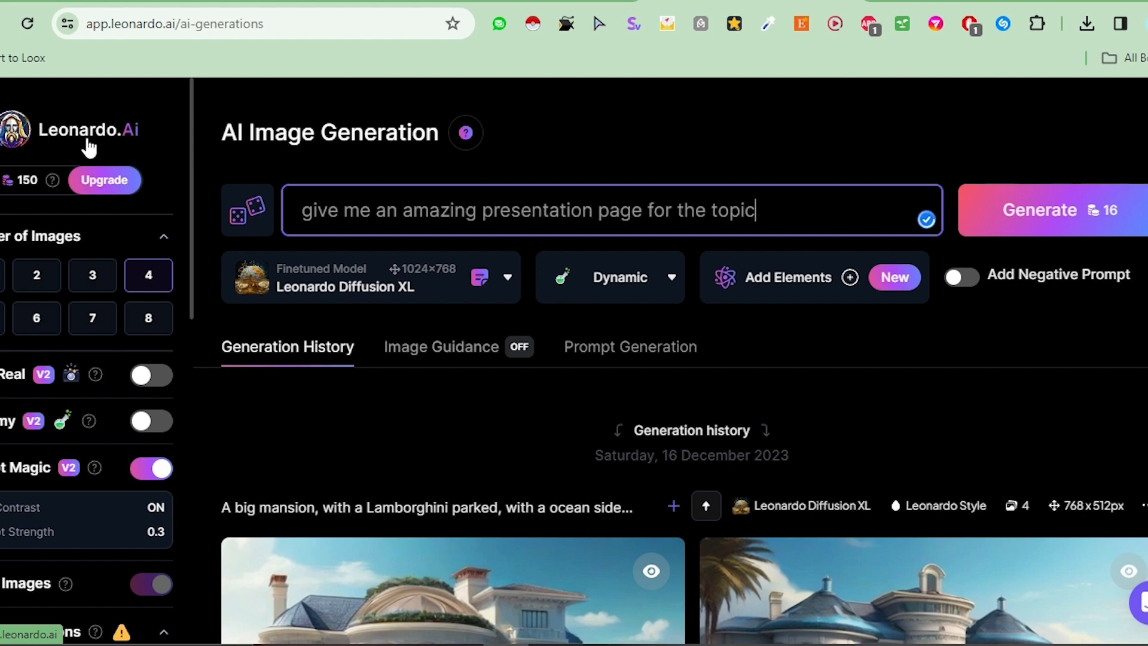
{"action": "type", "text": "\" Health"}
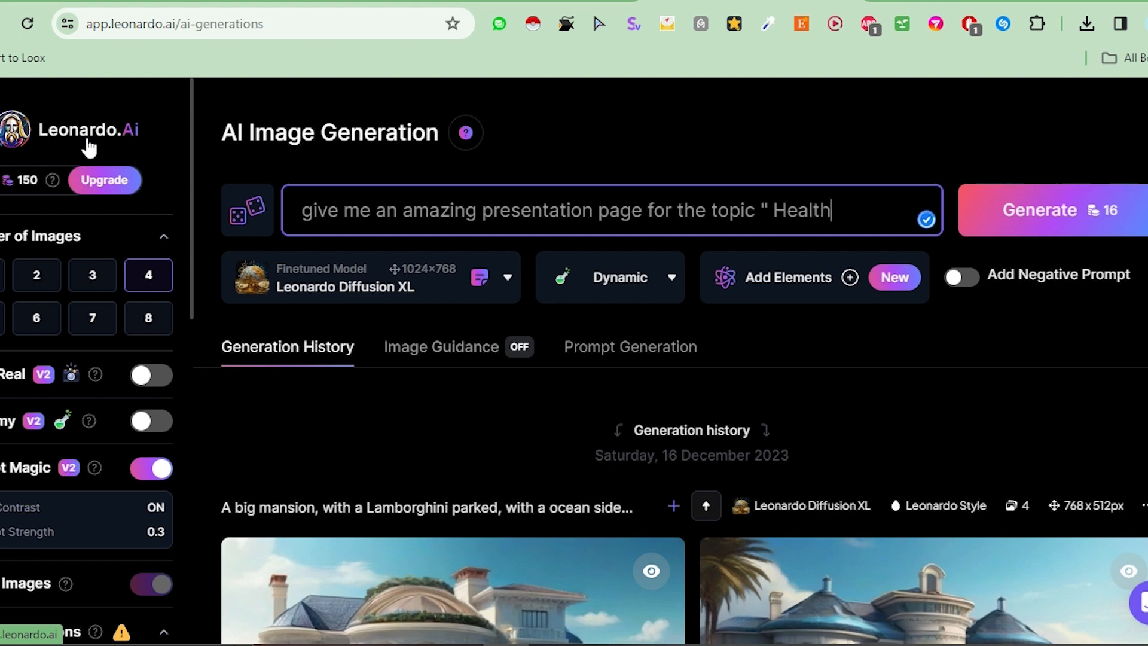
{"action": "type", "text": "vs Money"}
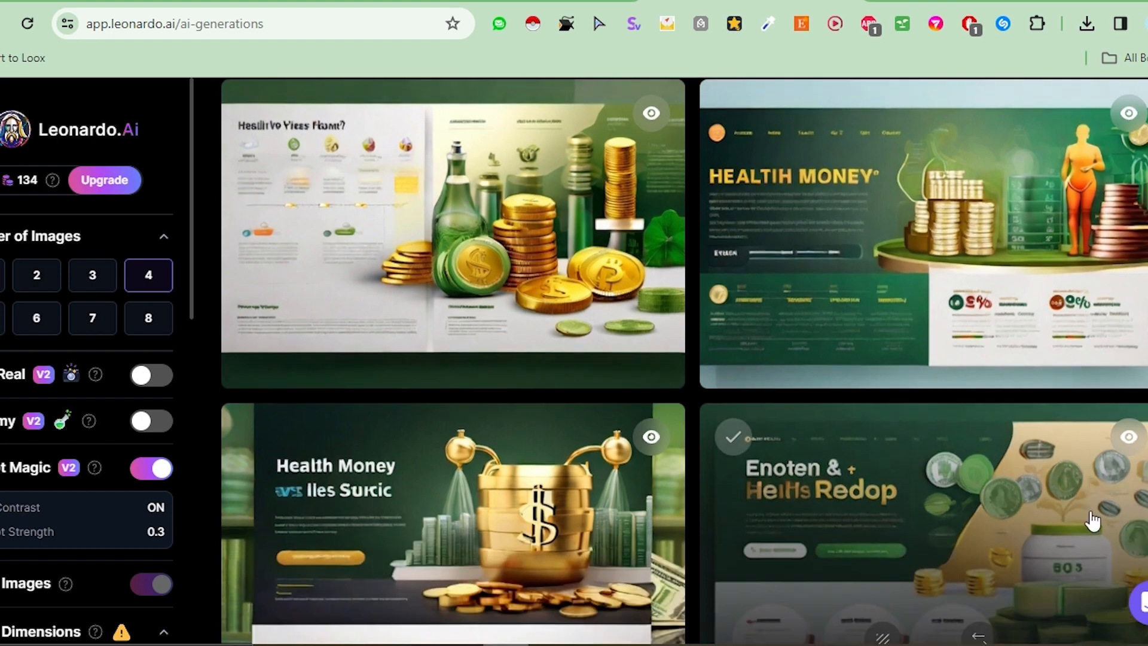
{"action": "scroll", "scroll_direction": "down", "scroll_amount": 3}
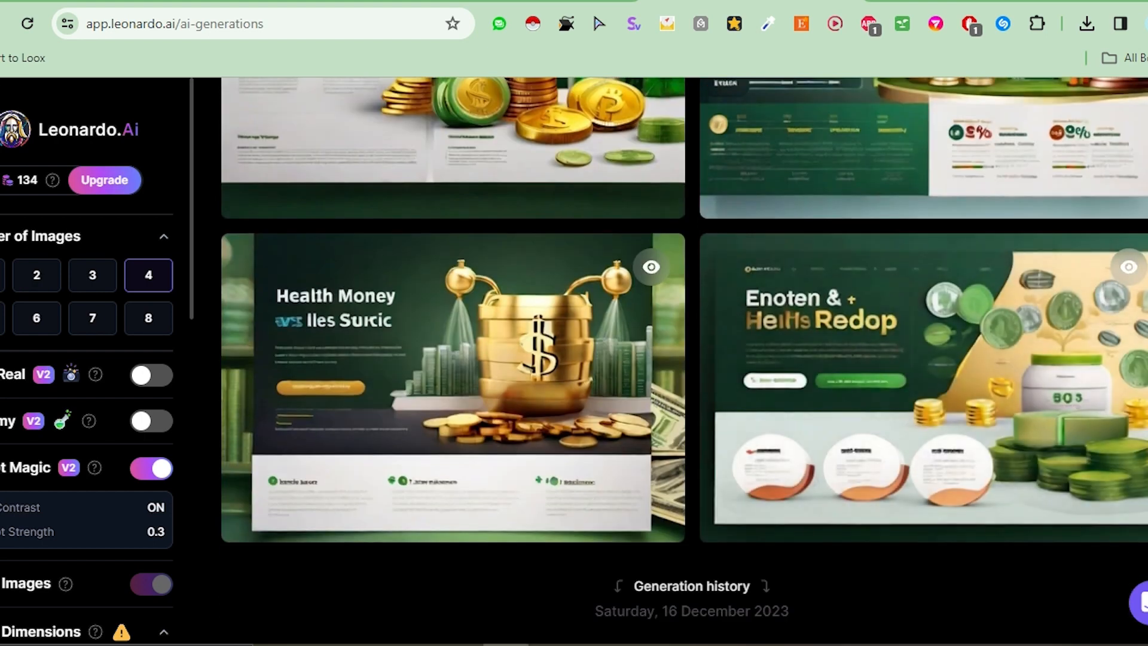
{"action": "scroll", "scroll_direction": "down", "scroll_amount": 3}
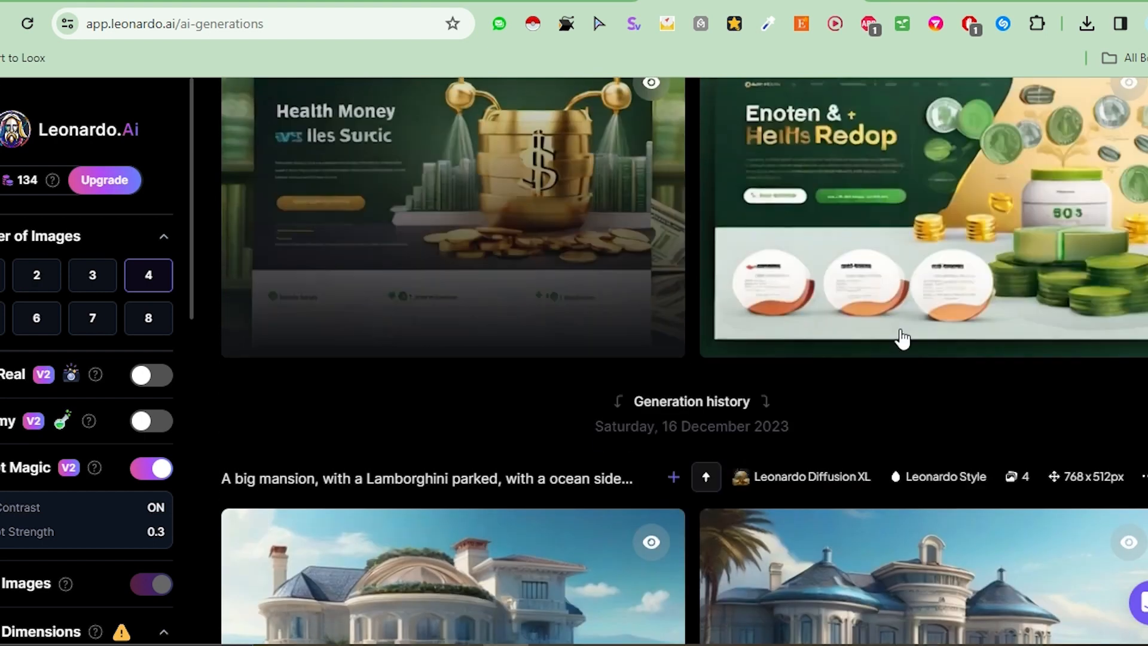
{"action": "scroll", "scroll_direction": "up", "scroll_amount": 3}
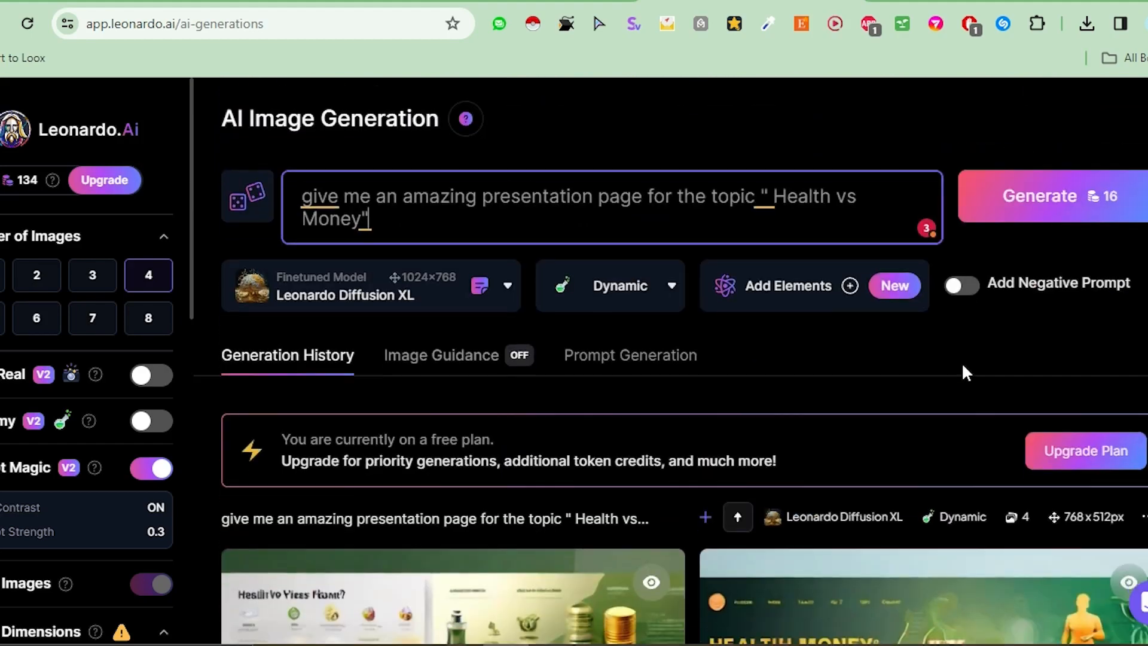